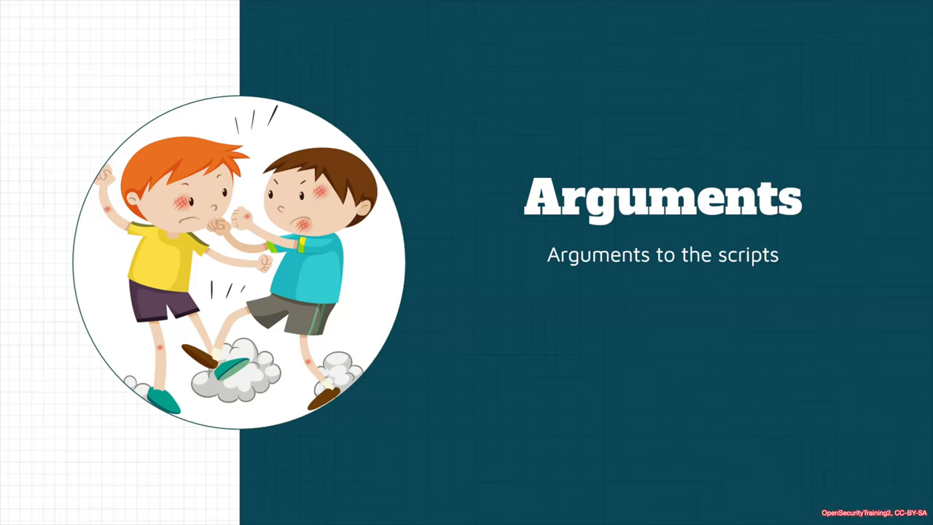
- Advance the slide show to slide 25, 'Arguments', showing $arg examples and the .script command
{"action": "key", "text": "Right"}
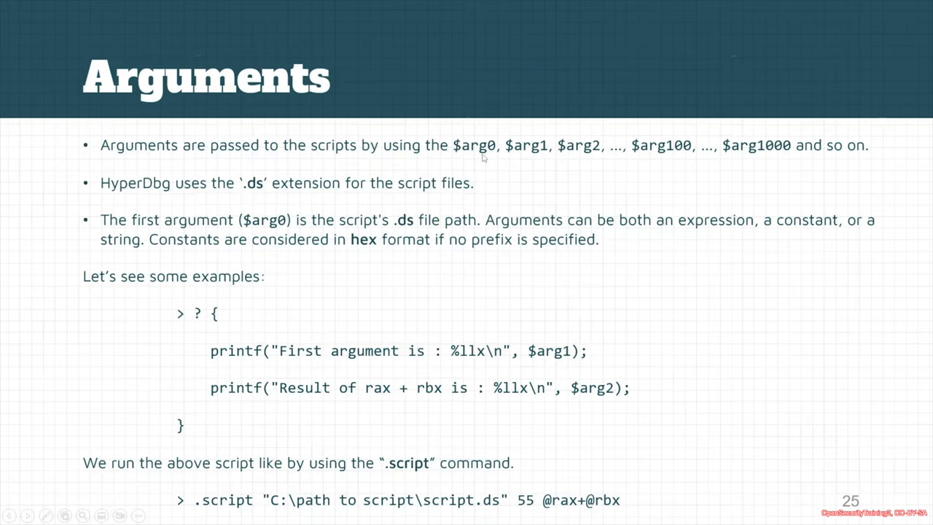
{"action": "mouse_move", "coordinate": [518, 158]}
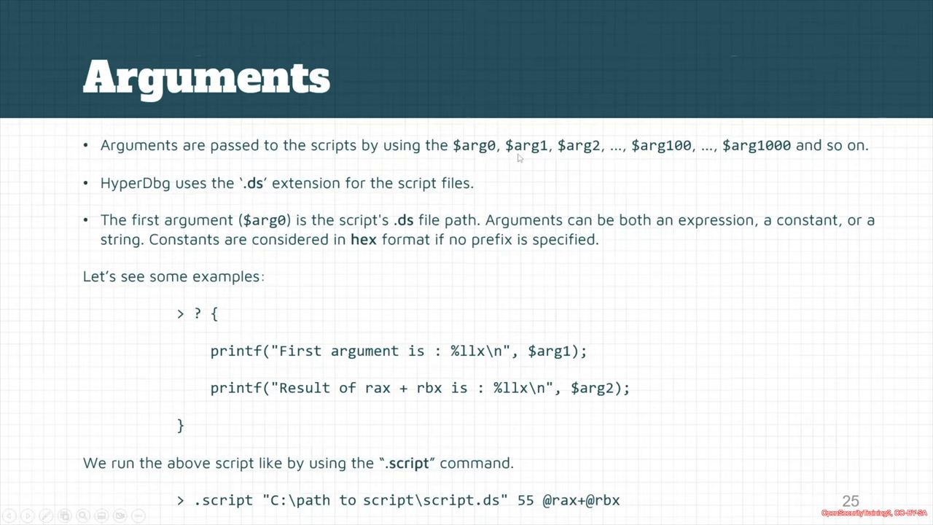
{"action": "mouse_move", "coordinate": [636, 163]}
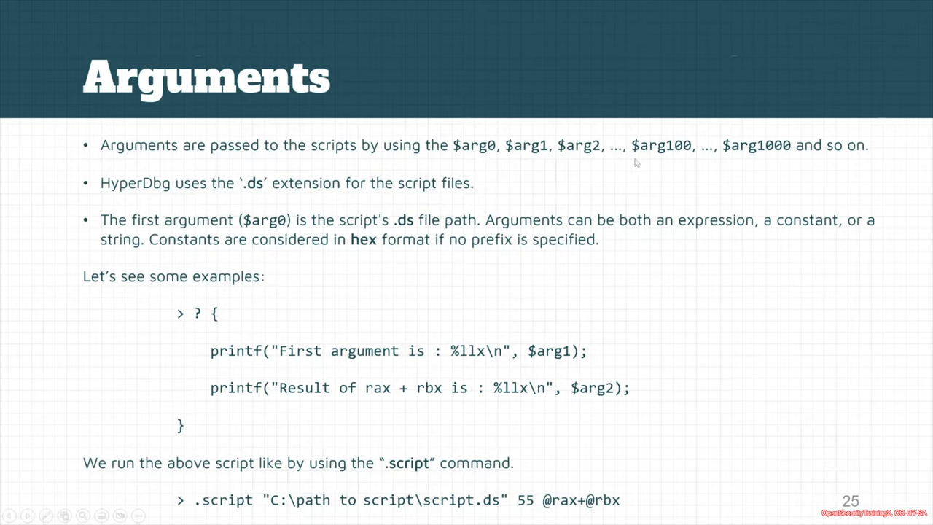
{"action": "mouse_move", "coordinate": [736, 154]}
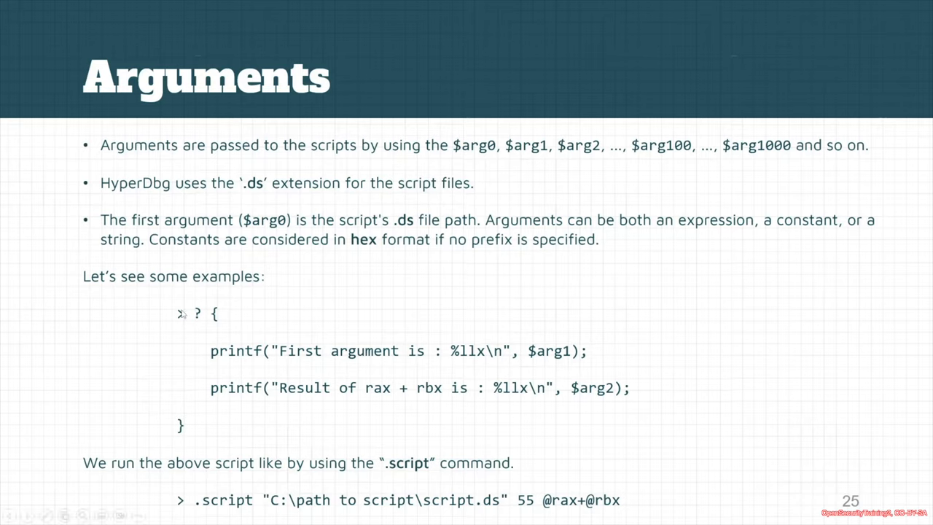
{"action": "mouse_move", "coordinate": [197, 322]}
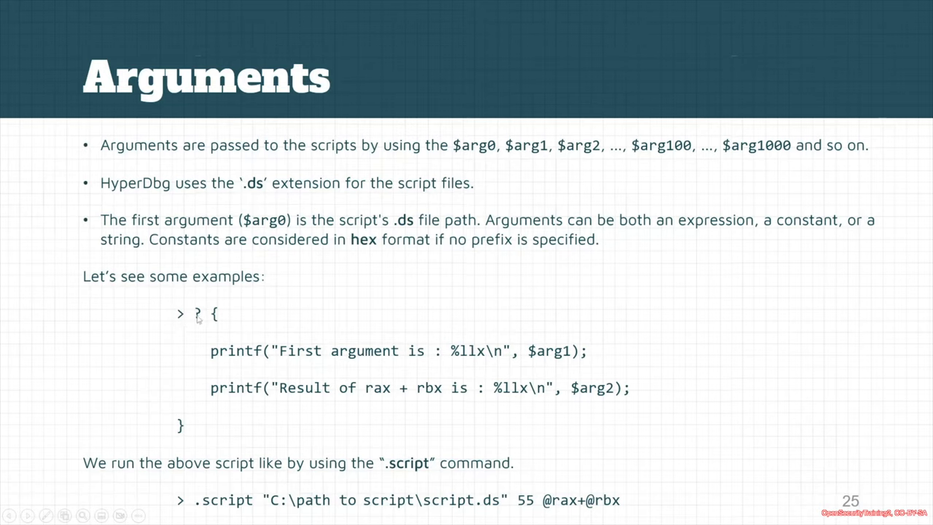
{"action": "mouse_move", "coordinate": [235, 330]}
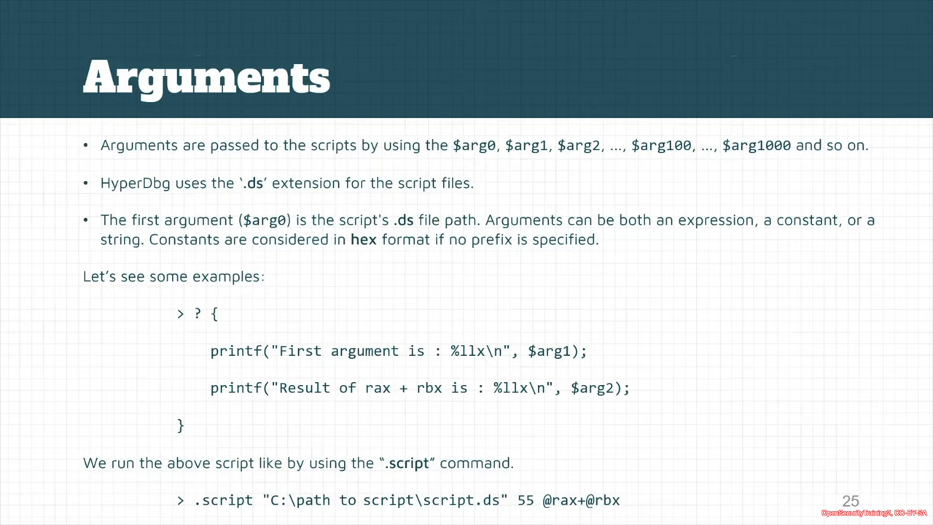
{"action": "mouse_move", "coordinate": [371, 413]}
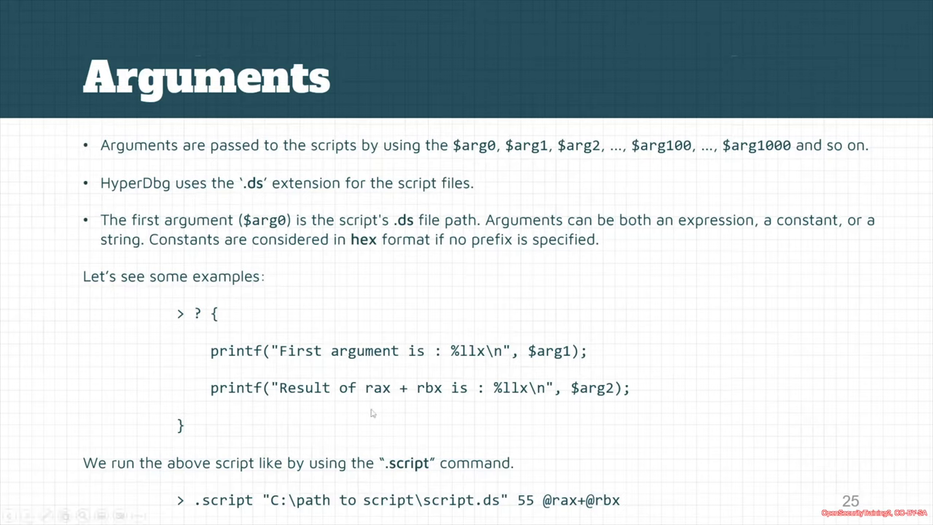